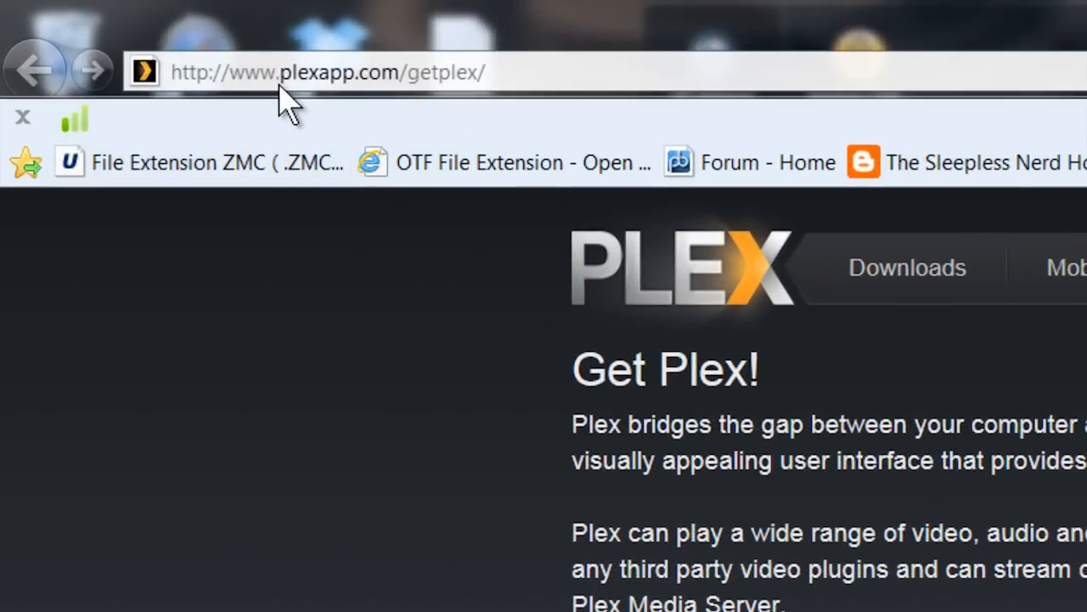
Step: Note the Get Plex download page address, then switch to the Plex Support tab
{"action": "left_click", "coordinate": [326, 72]}
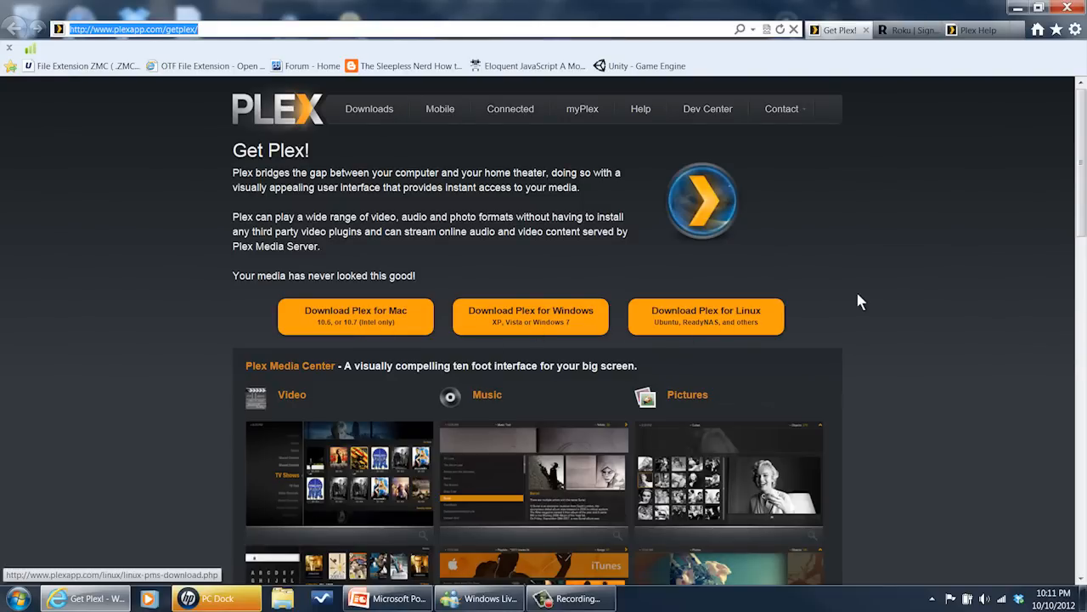
{"action": "mouse_move", "coordinate": [857, 275]}
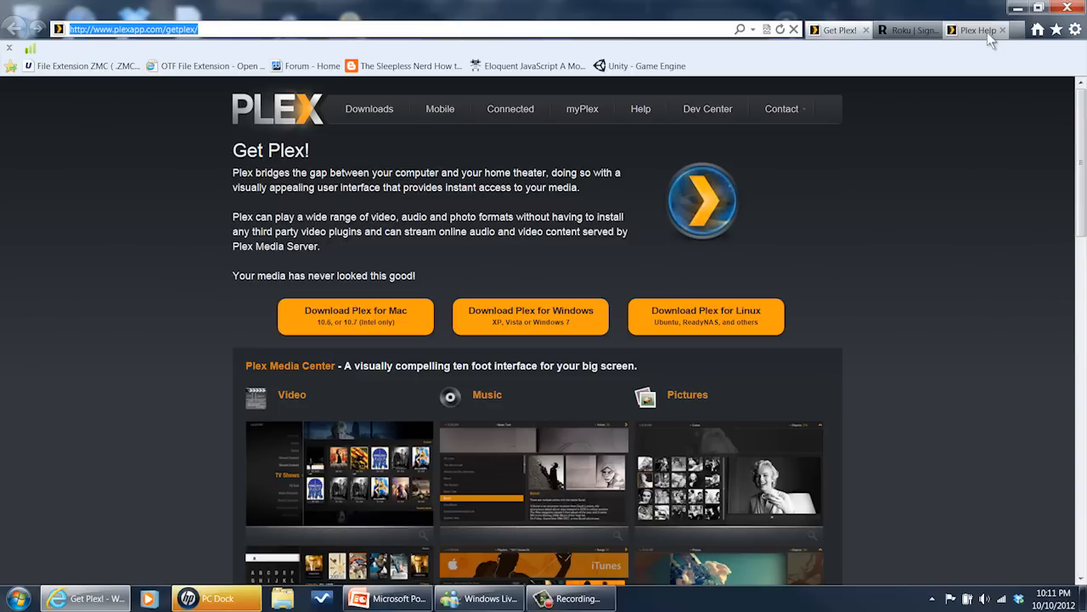
{"action": "left_click", "coordinate": [972, 31]}
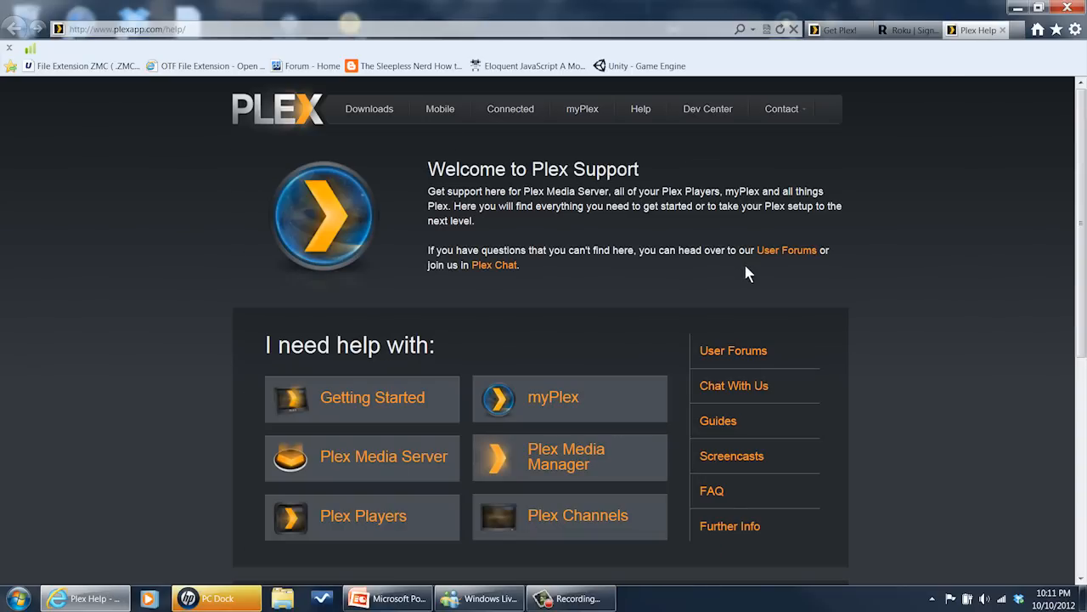
{"action": "mouse_move", "coordinate": [384, 455]}
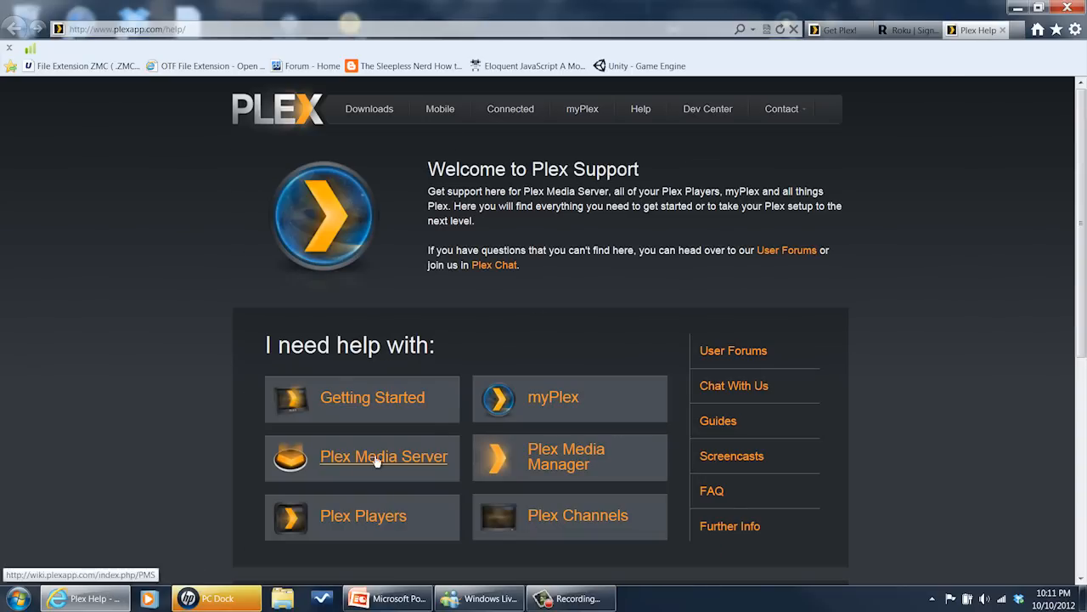
{"action": "mouse_move", "coordinate": [382, 462]}
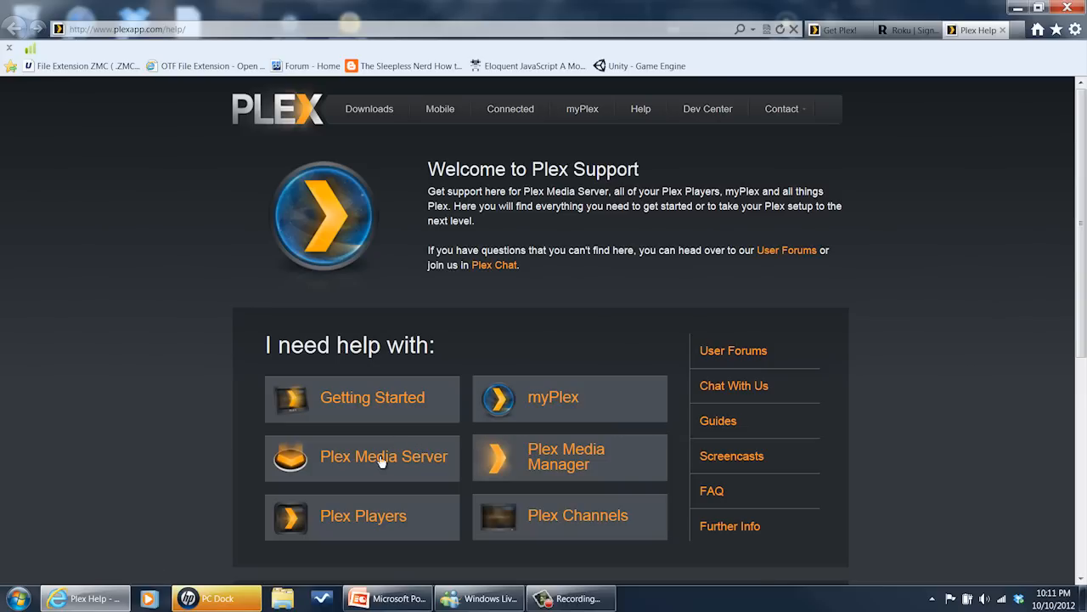
{"action": "mouse_move", "coordinate": [384, 456]}
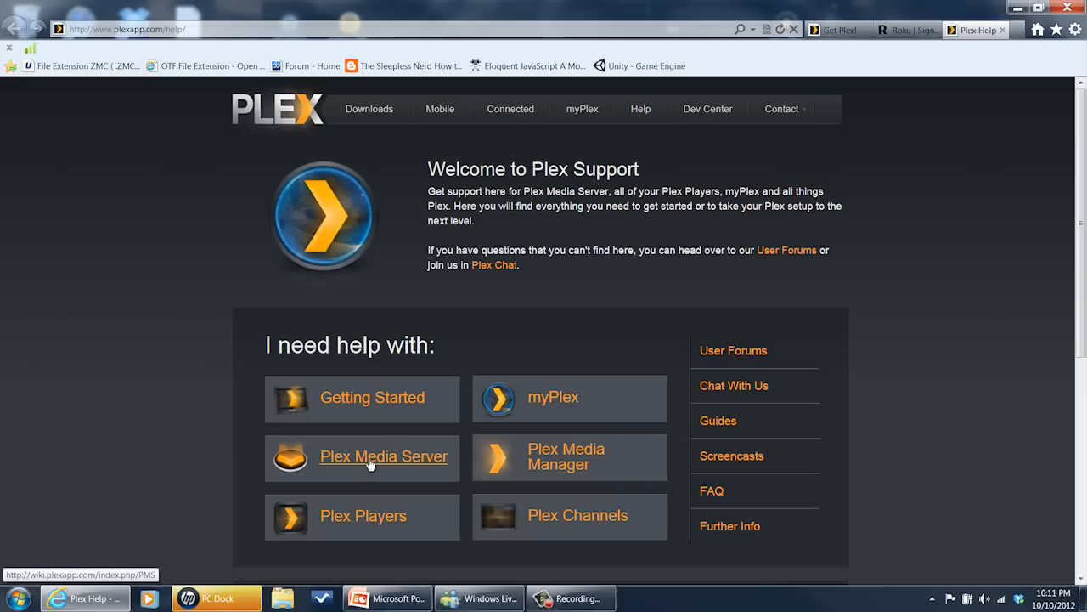
{"action": "mouse_move", "coordinate": [367, 476]}
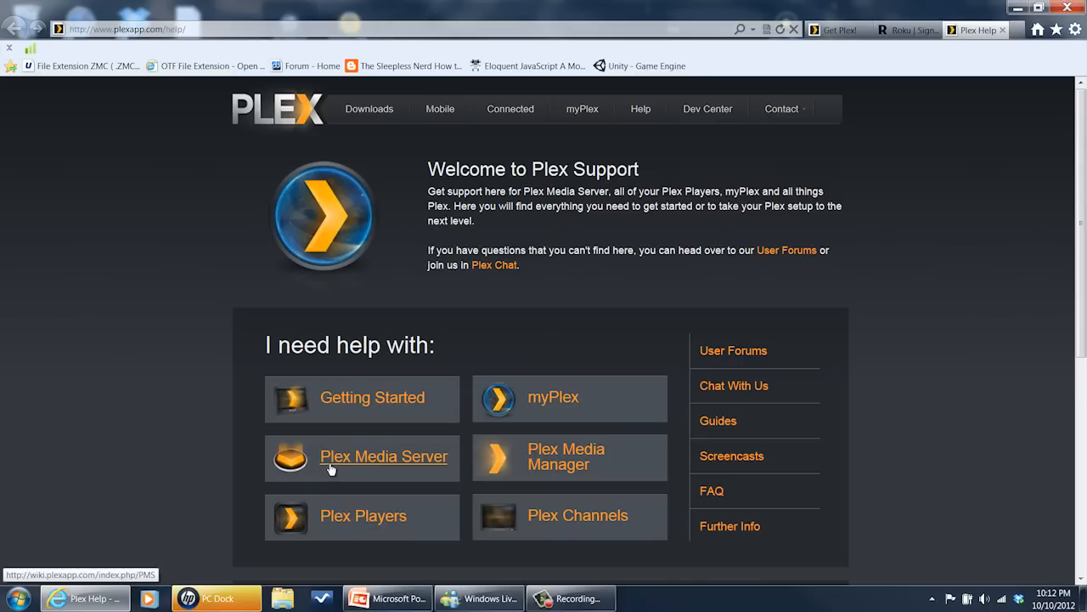
{"action": "mouse_move", "coordinate": [367, 466]}
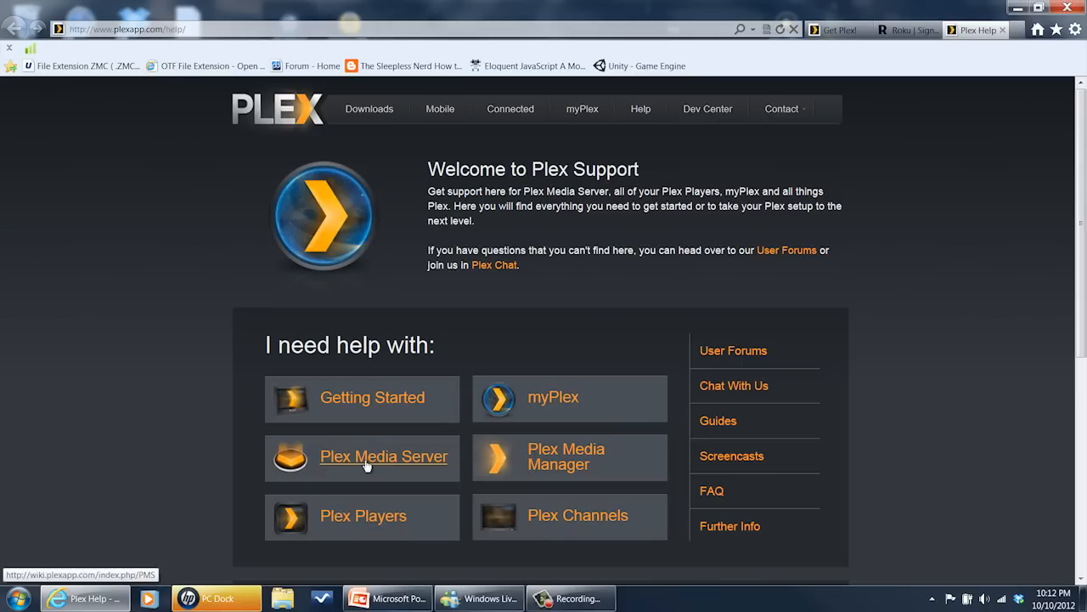
{"action": "mouse_move", "coordinate": [479, 378]}
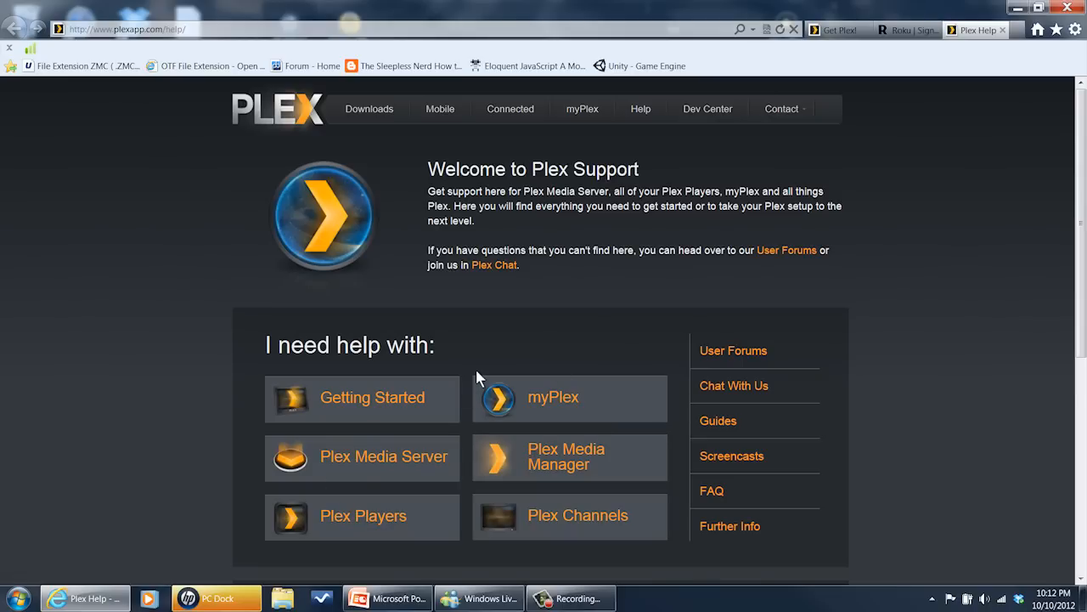
{"action": "left_click", "coordinate": [908, 30]}
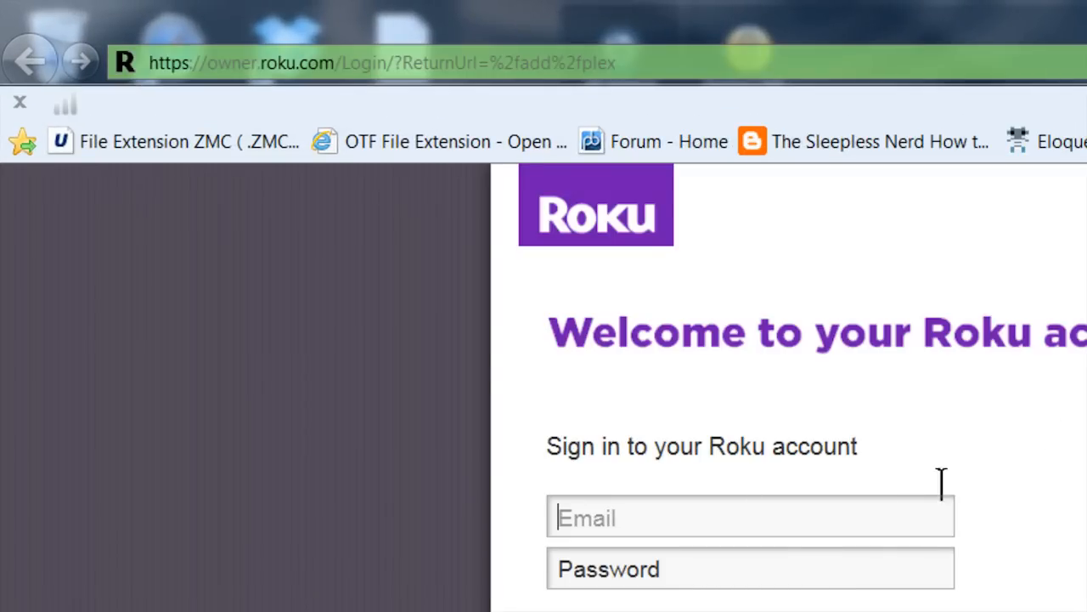
{"action": "scroll", "scroll_direction": "down", "scroll_amount": 3}
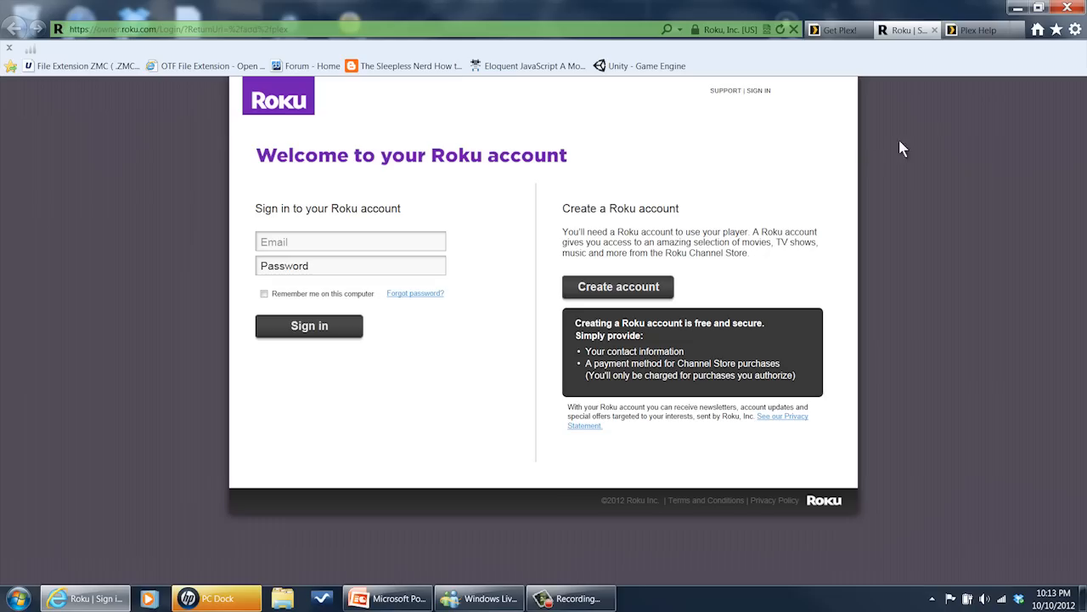
{"action": "left_click", "coordinate": [976, 31]}
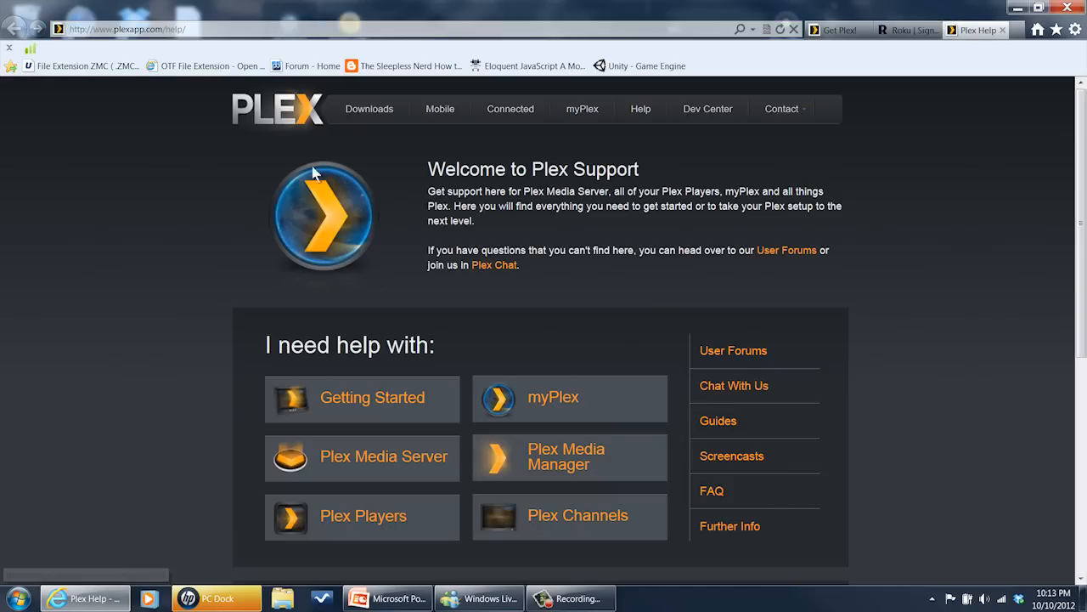
{"action": "mouse_move", "coordinate": [653, 319]}
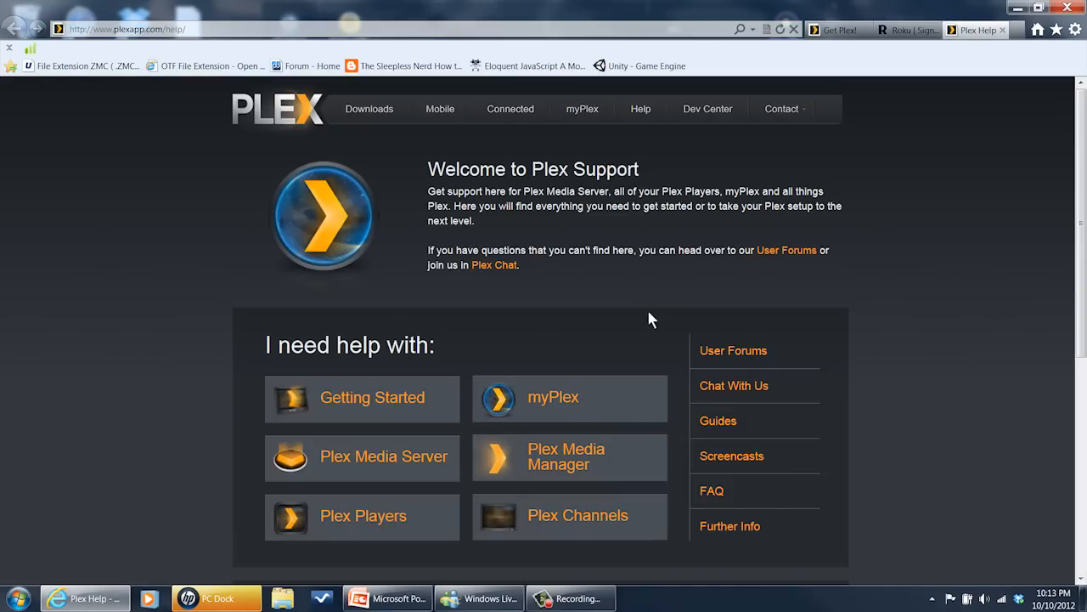
{"action": "mouse_move", "coordinate": [607, 367]}
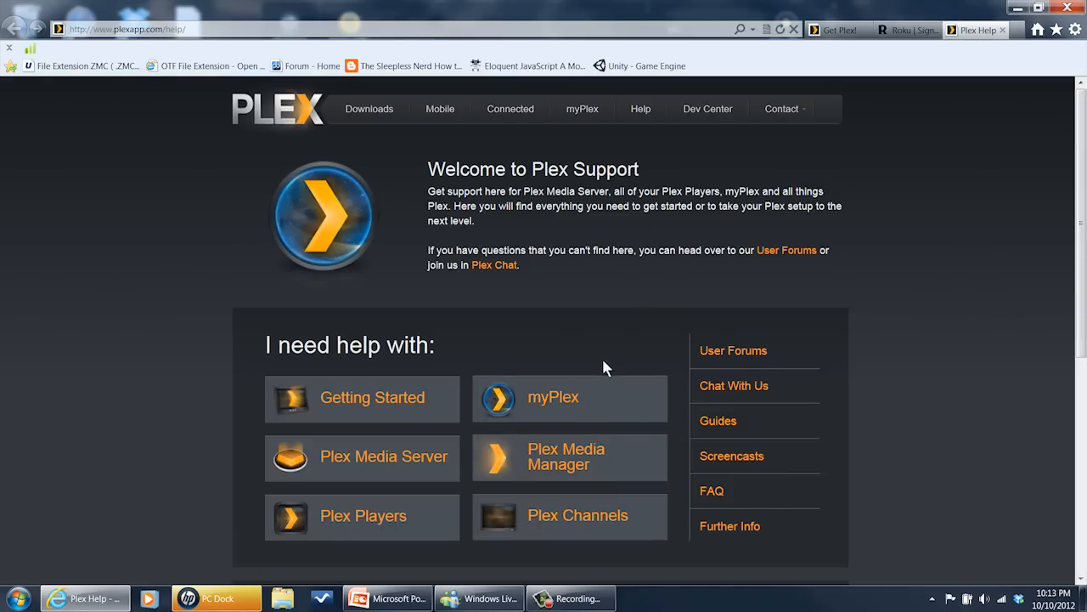